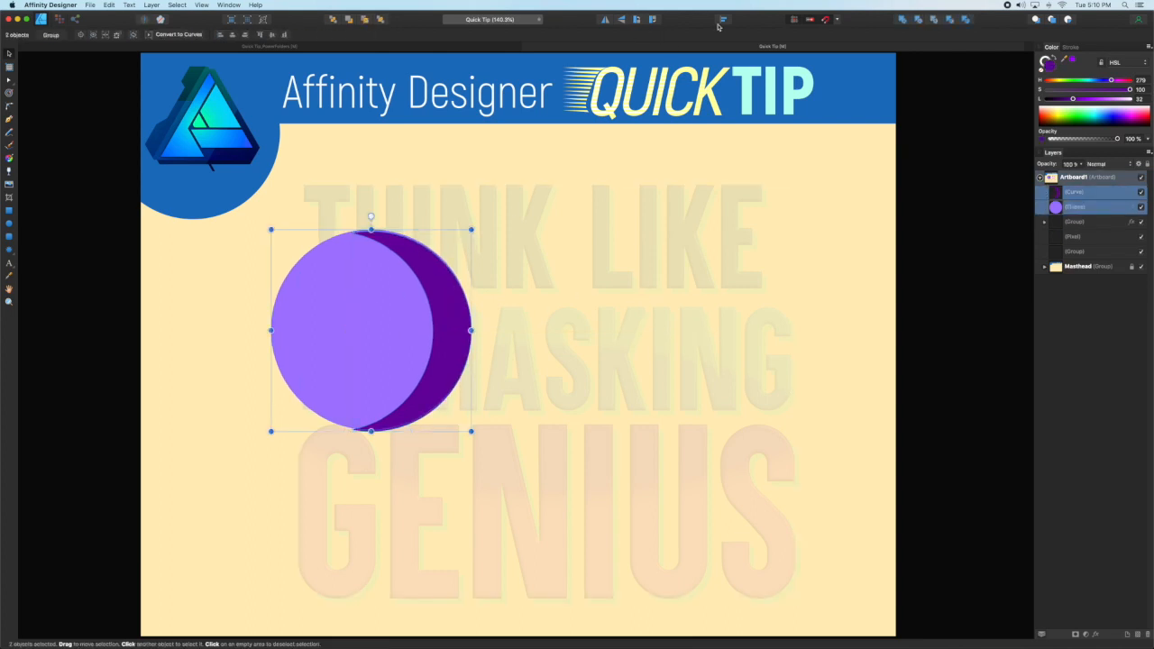
Clip the light purple ellipse into the dark ellipse and open Appearance for the second circle
left_click(722, 18)
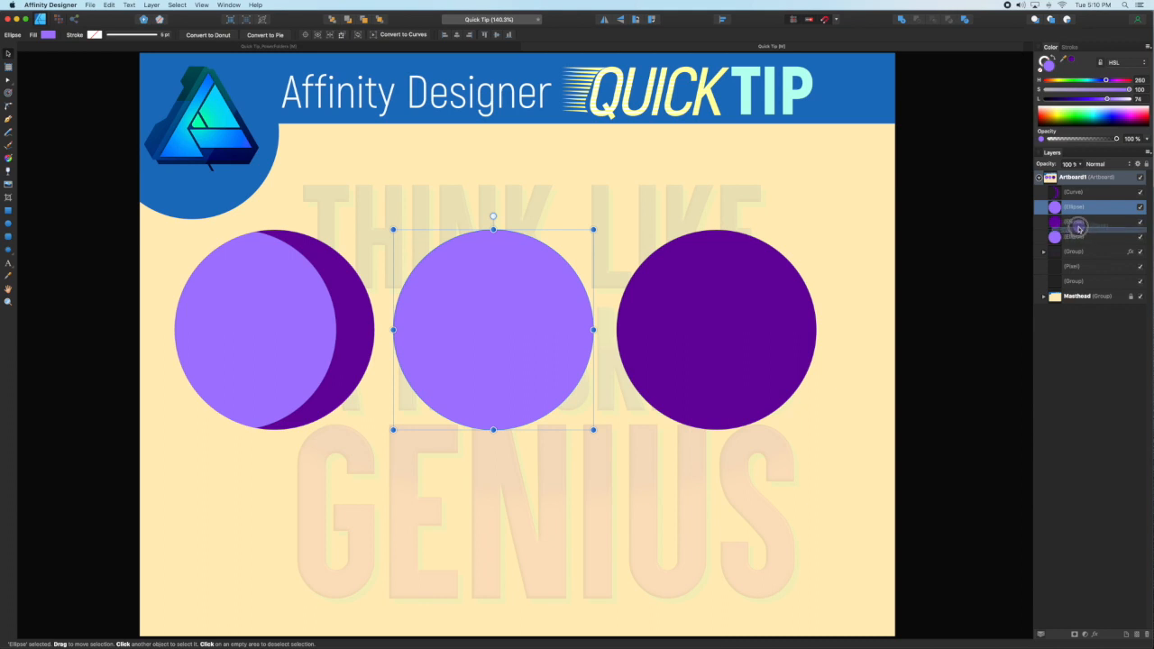
left_click_drag(493, 329, 641, 329)
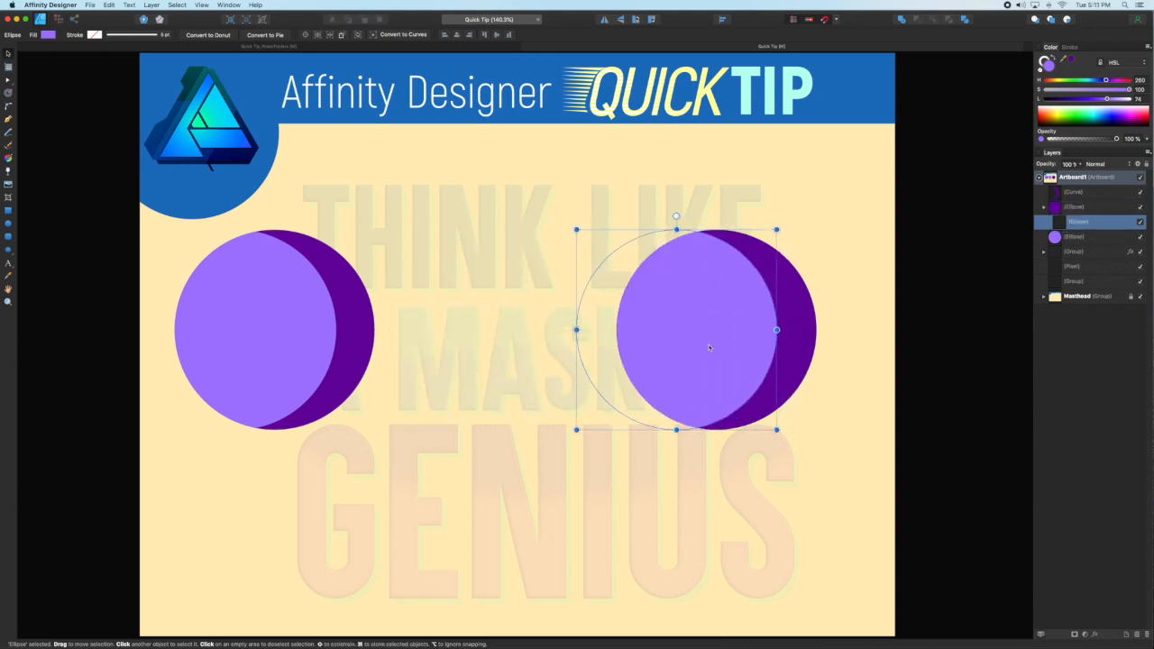
left_click(817, 365)
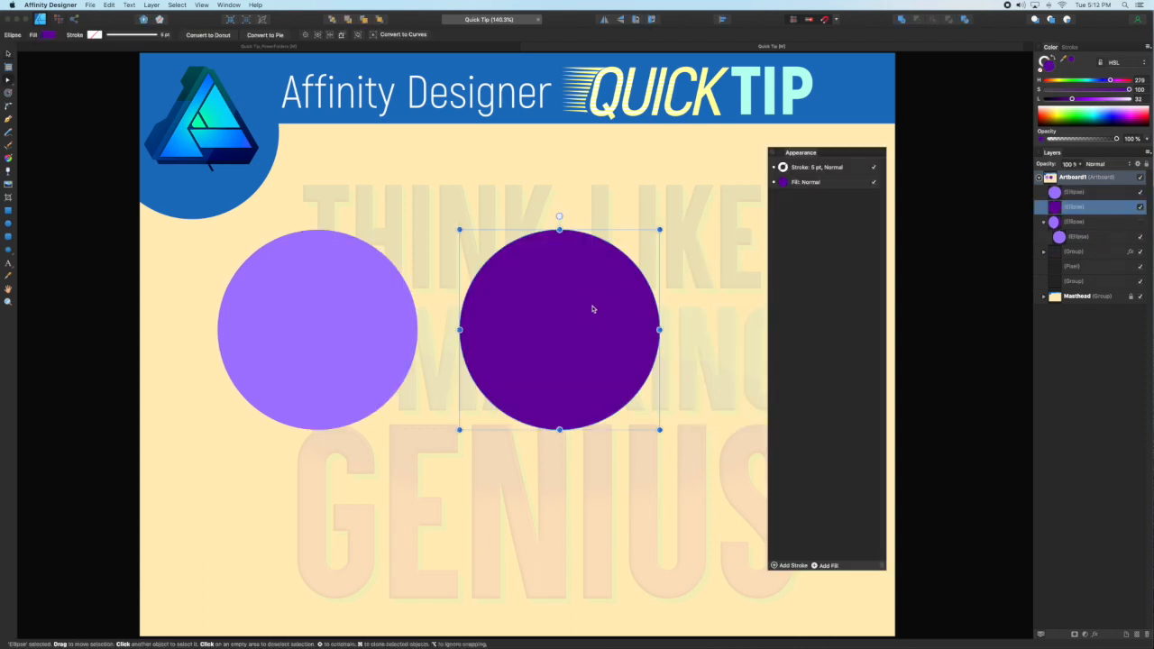
Add a second fill to the dark circle and make it a radial gradient
left_click(828, 182)
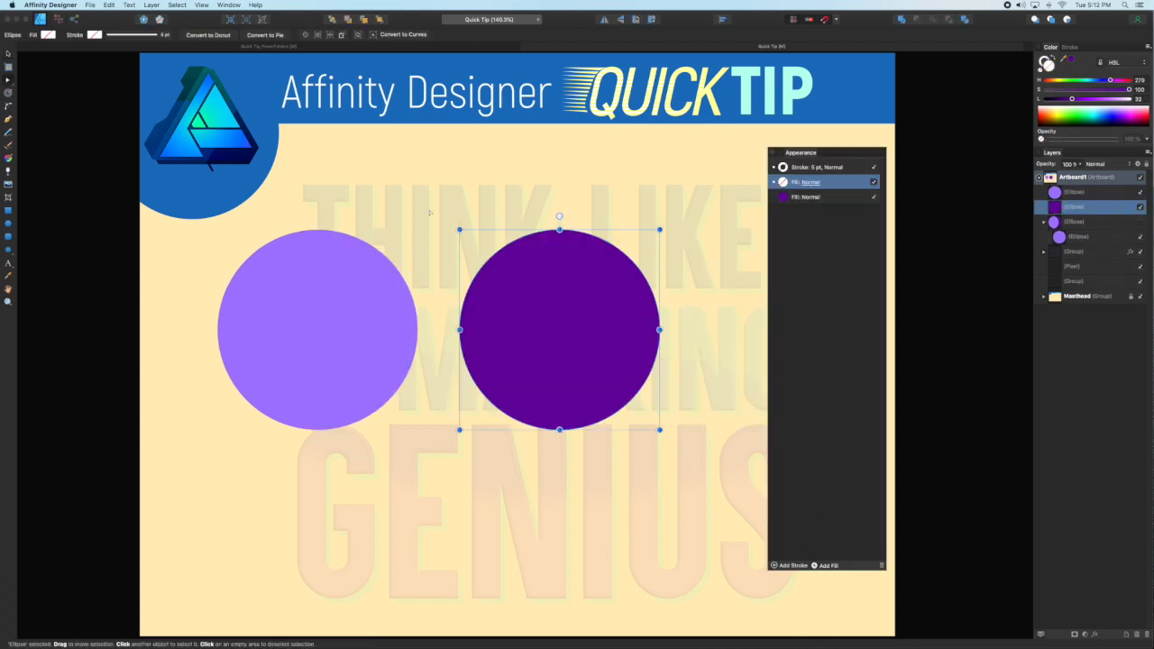
left_click(82, 34)
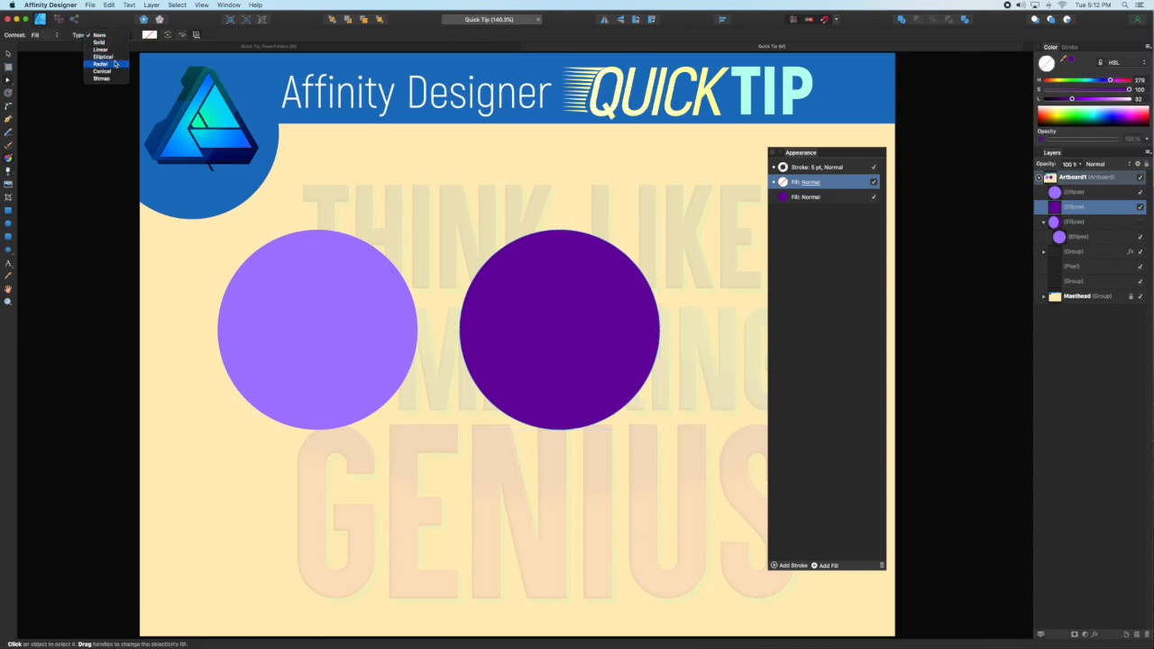
left_click(102, 63)
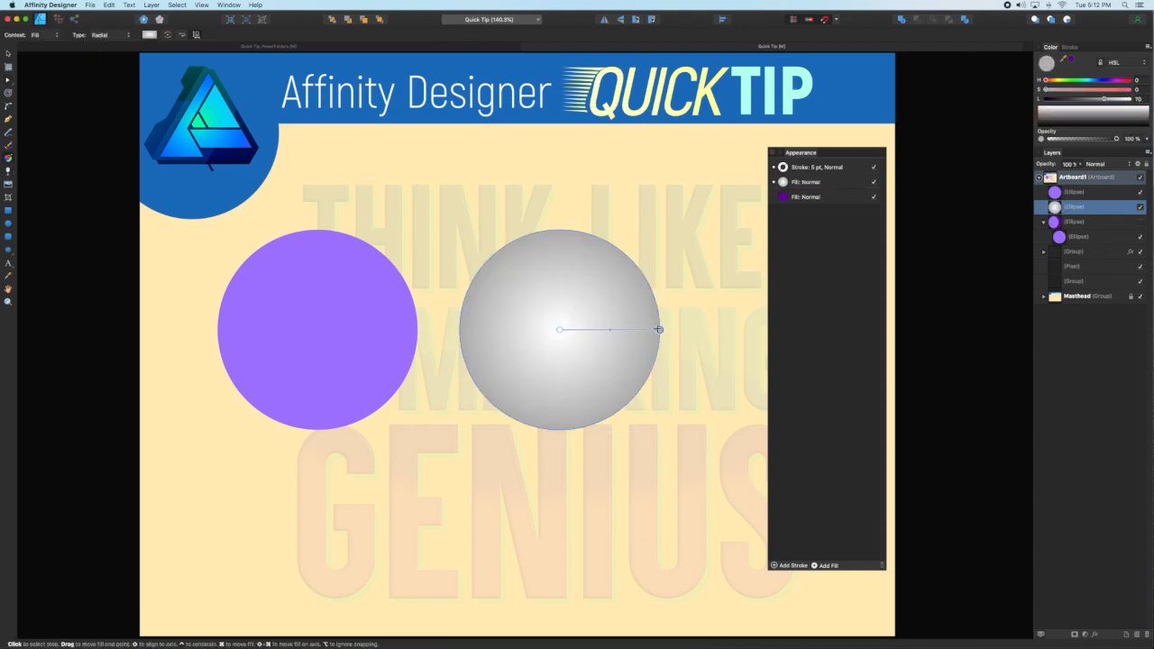
Recolour the gradient to light purple and shift its highlight toward the left edge
left_click(218, 46)
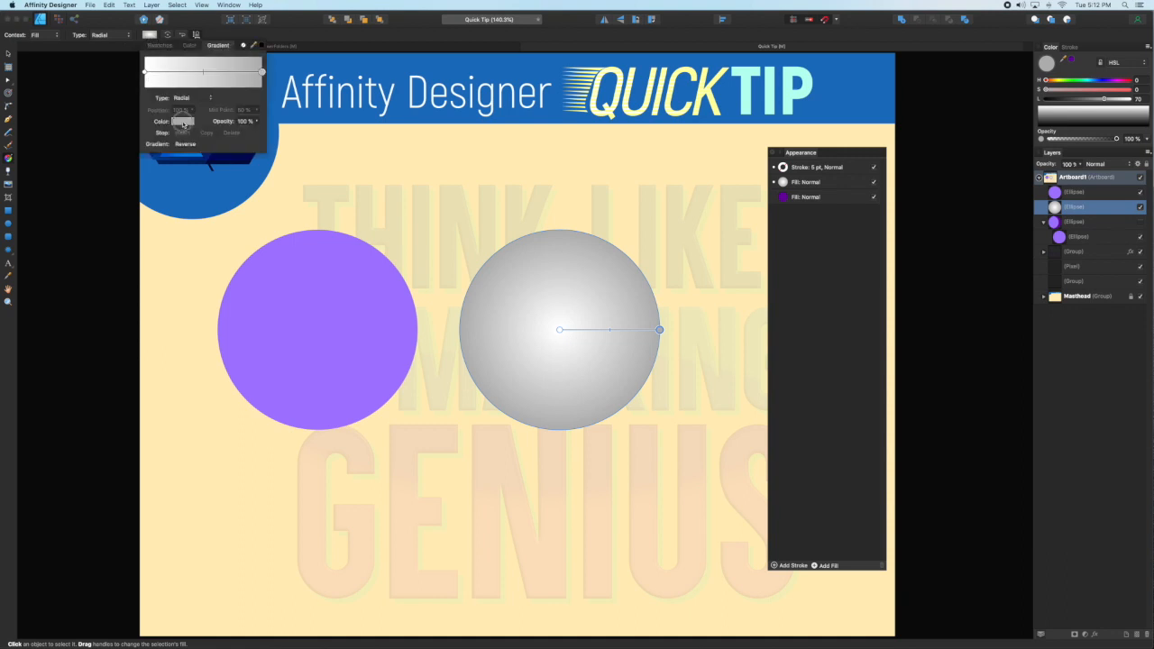
left_click(184, 120)
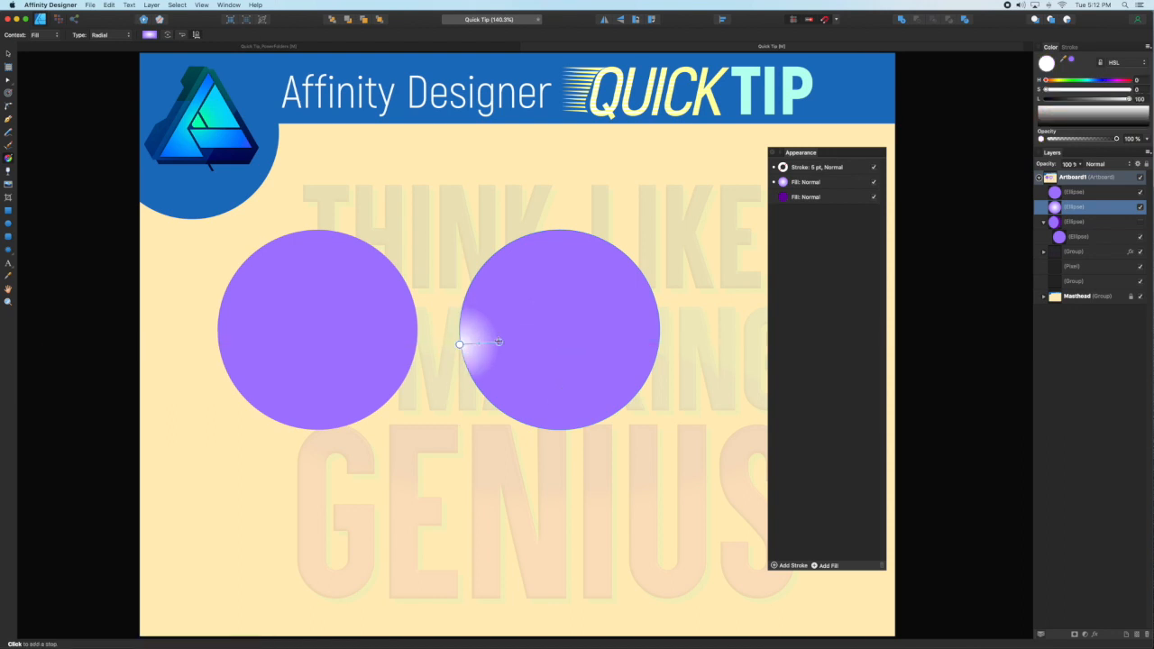
left_click_drag(498, 344, 609, 334)
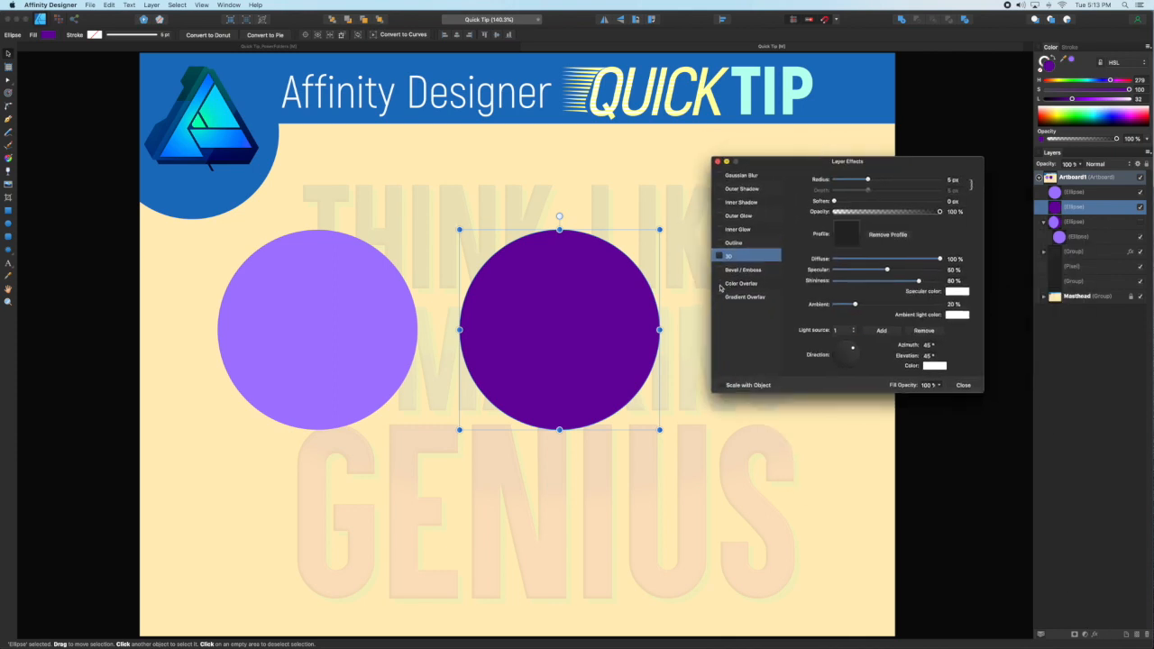
Enable Gradient Overlay on the dark circle with Screen blend mode at about 46% opacity
left_click(745, 295)
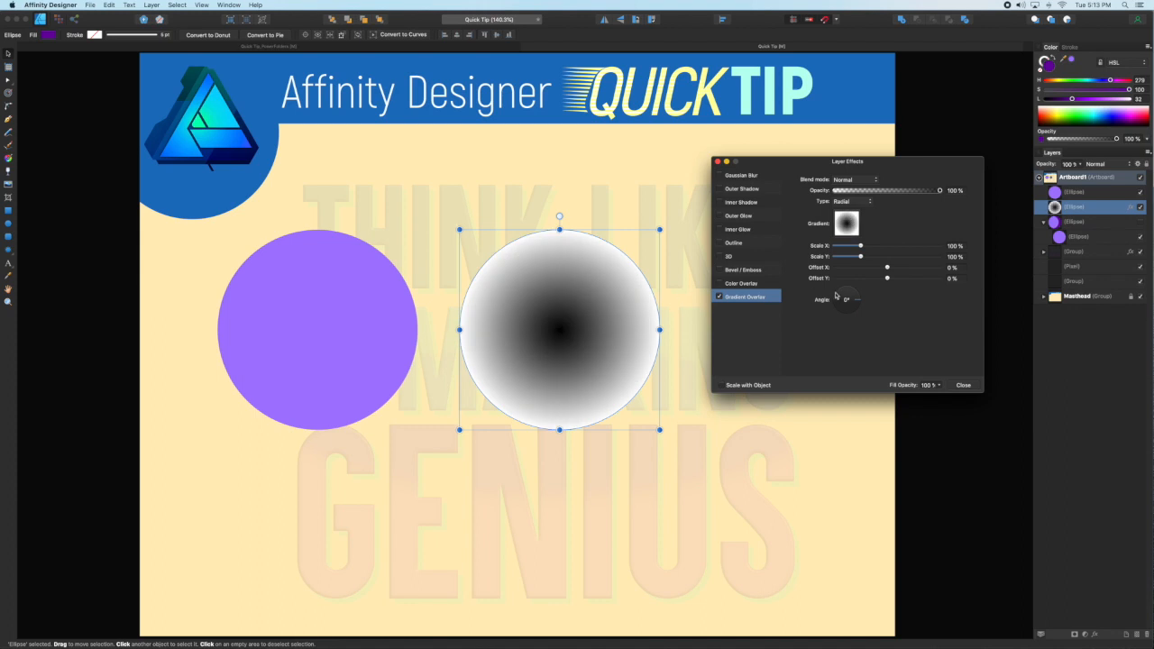
left_click(854, 180)
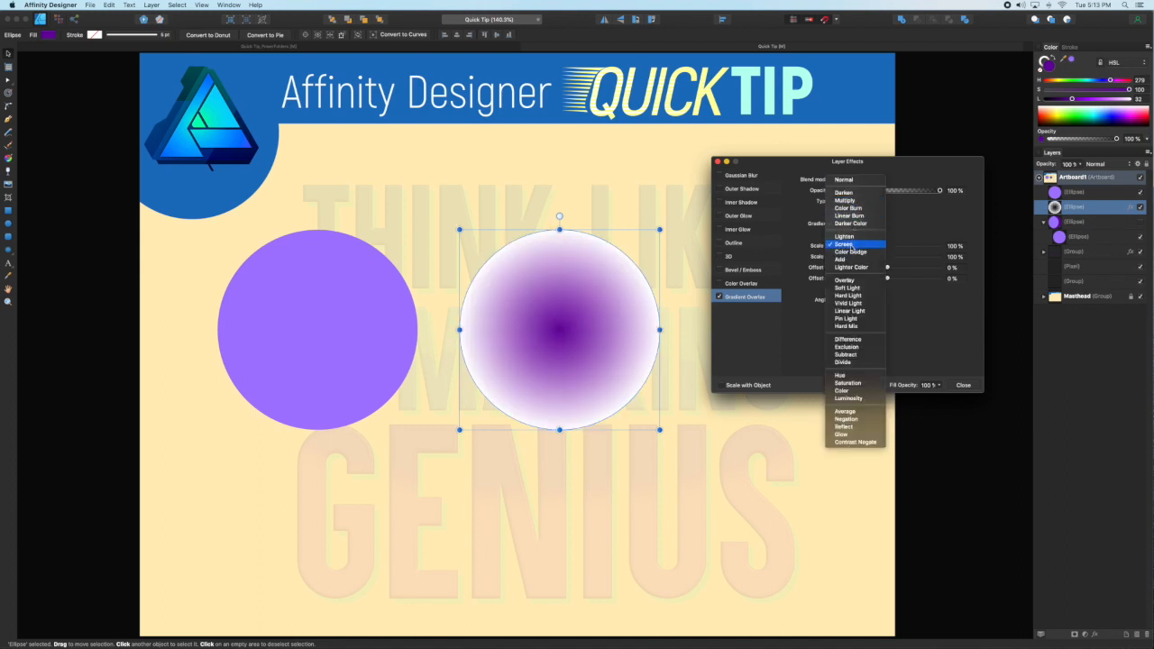
left_click(845, 244)
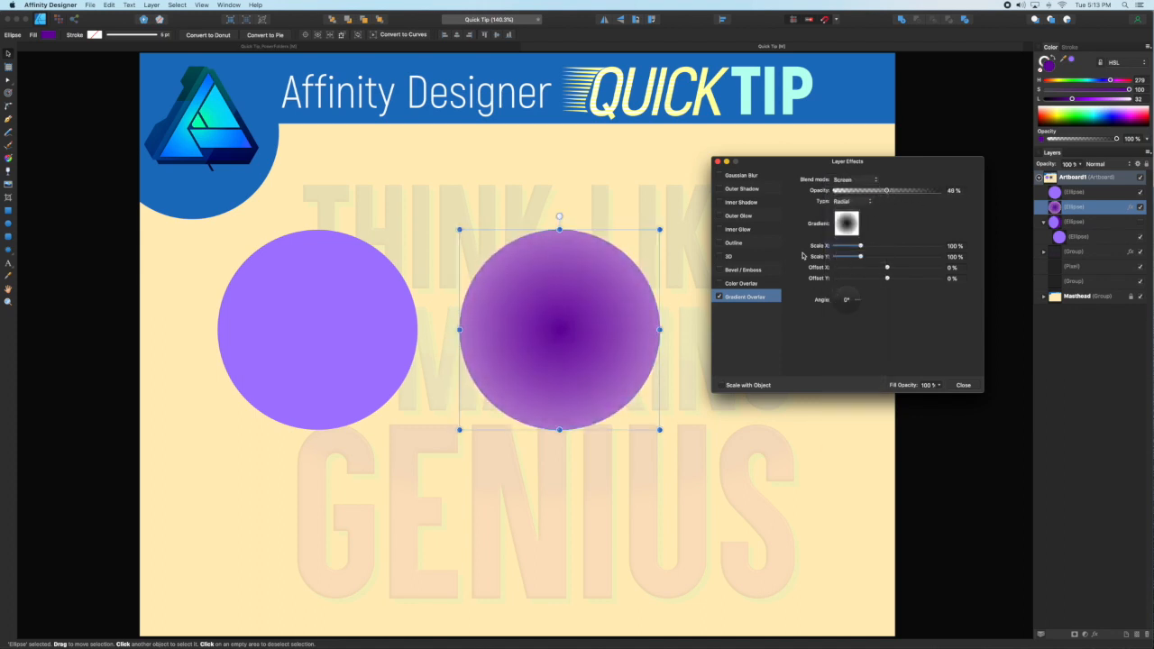
left_click_drag(886, 267, 899, 268)
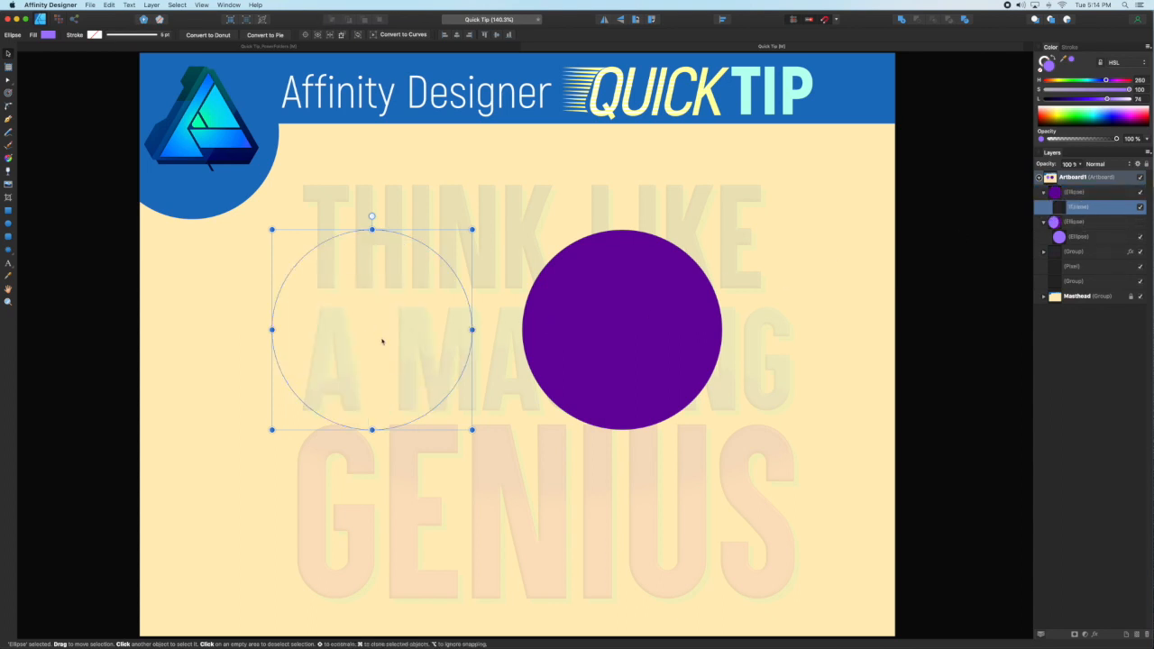
Move the light circle over the dark one, blur it ~15.5 px, and set Color Dodge
left_click_drag(371, 331, 587, 331)
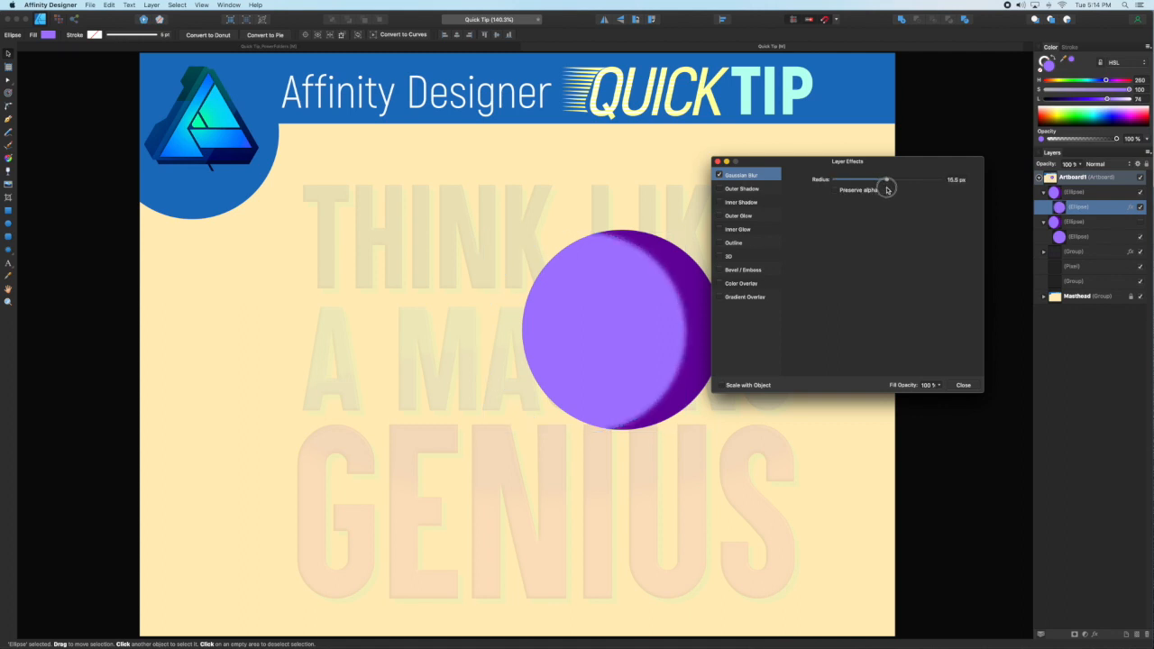
left_click_drag(848, 162, 906, 207)
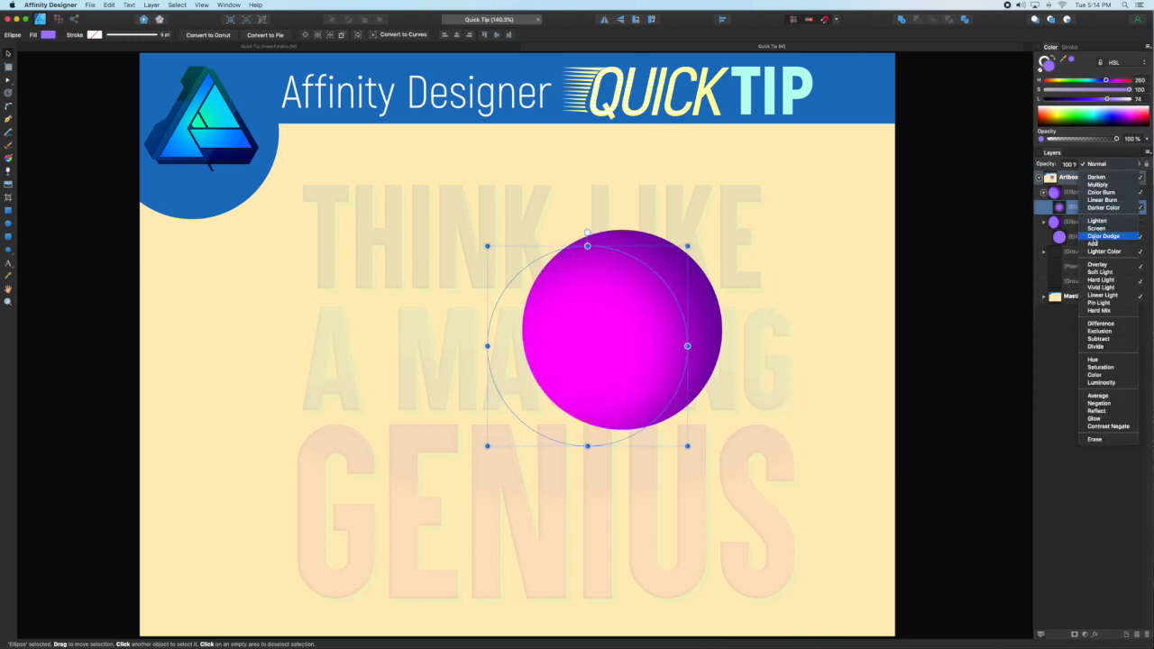
left_click(1102, 236)
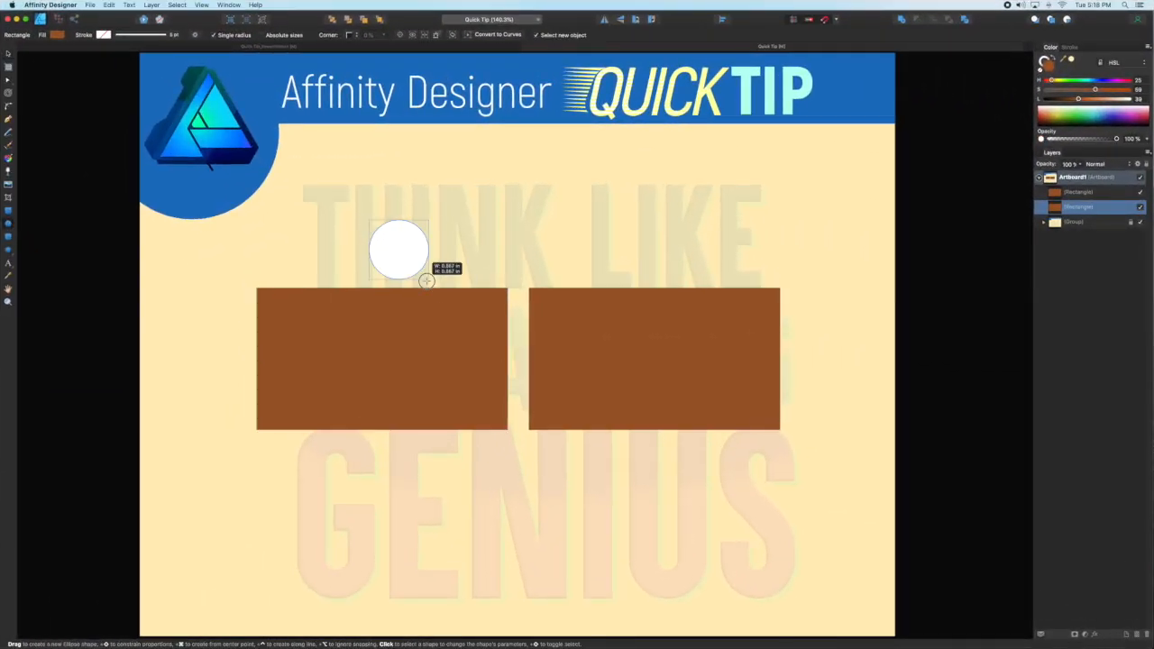
Draw a white circle, then move the triangle into the left brown rectangle
left_click_drag(397, 250, 564, 212)
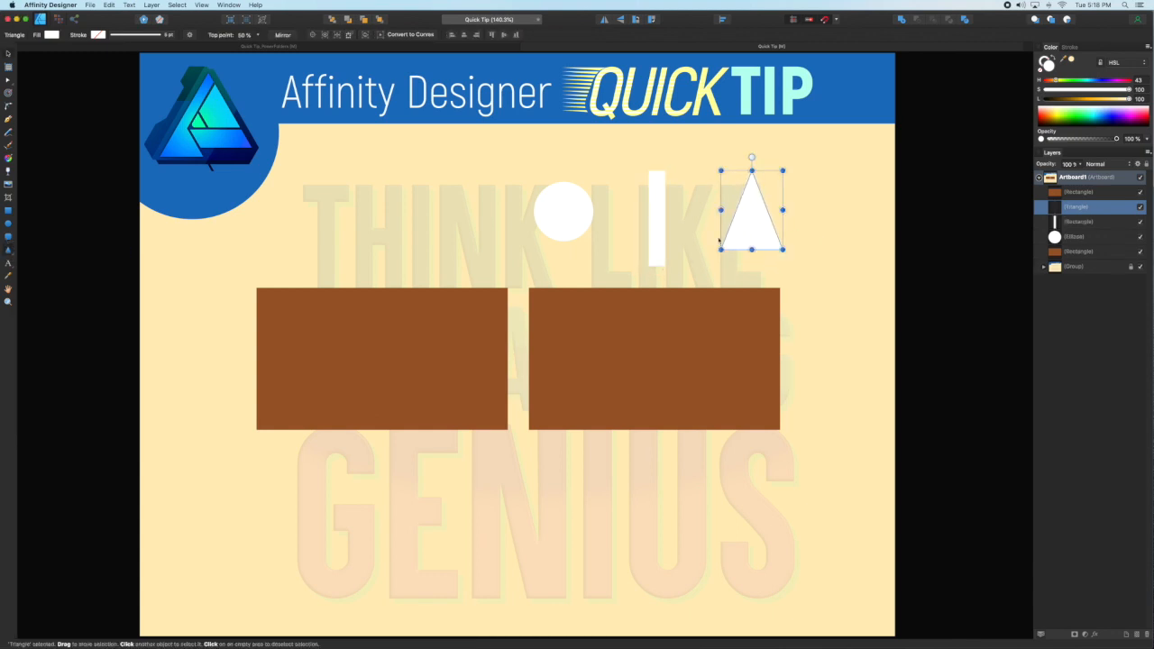
left_click_drag(751, 208, 442, 401)
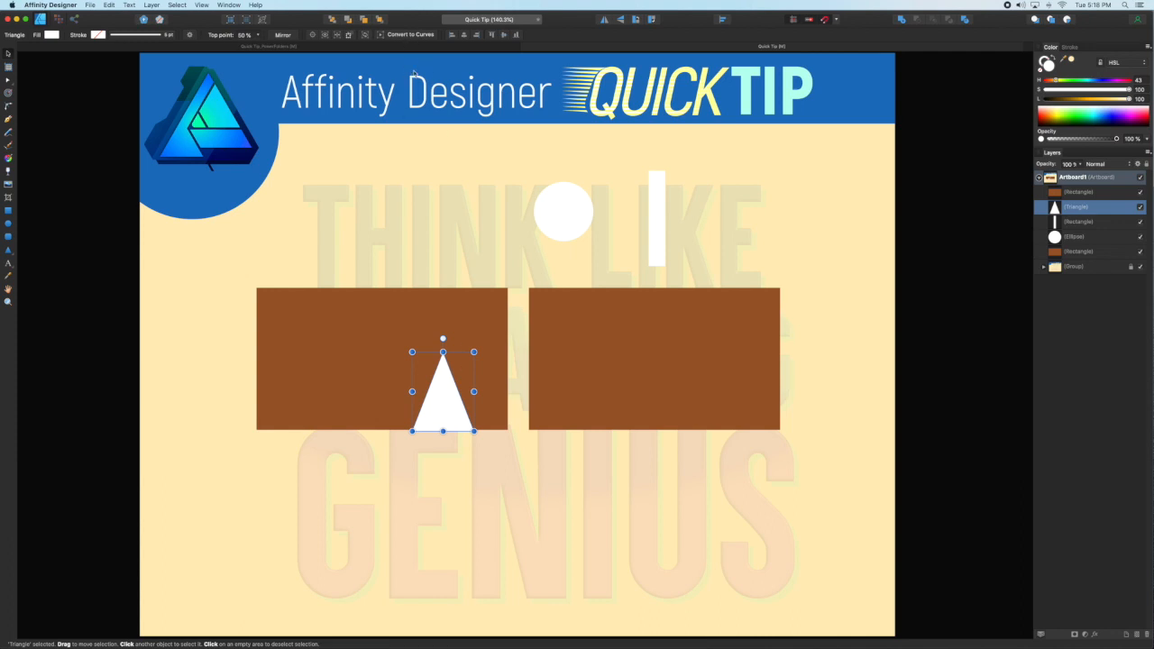
left_click(411, 35)
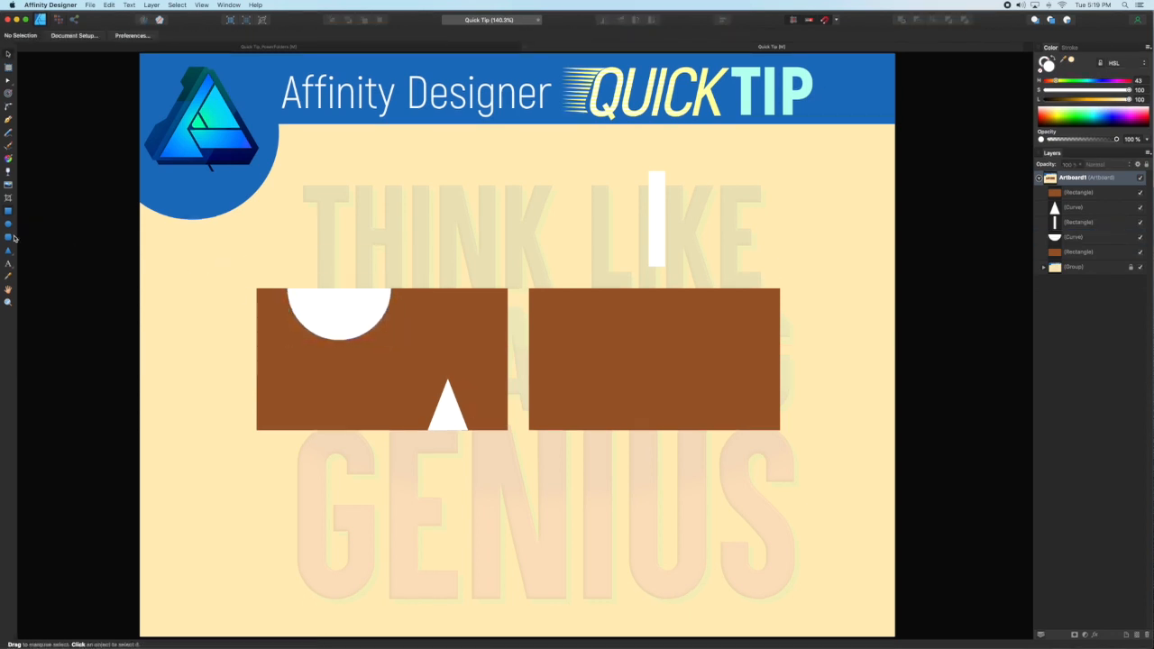
left_click(9, 238)
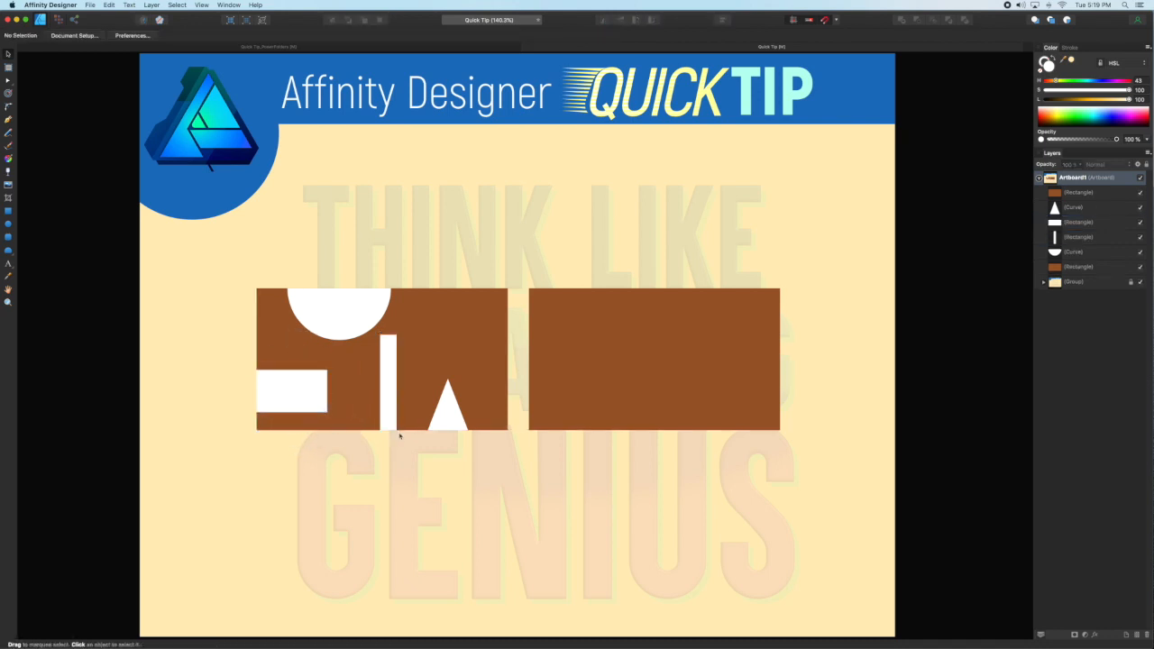
Add white shapes over the brown rectangles using the shape tools
left_click(654, 359)
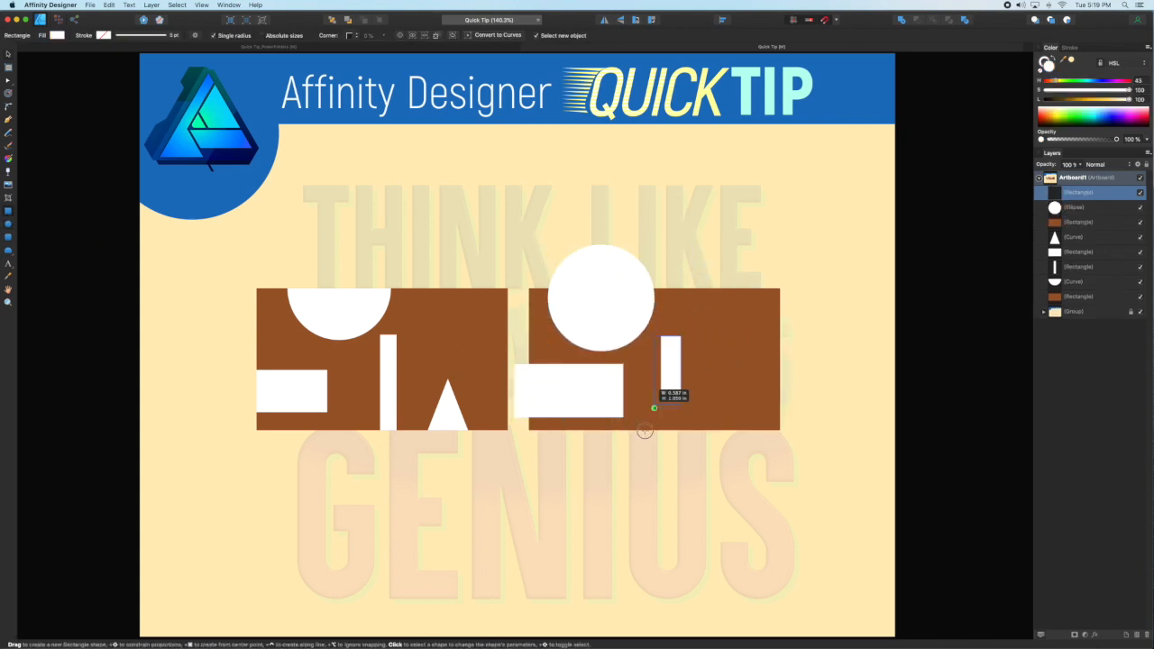
left_click(9, 250)
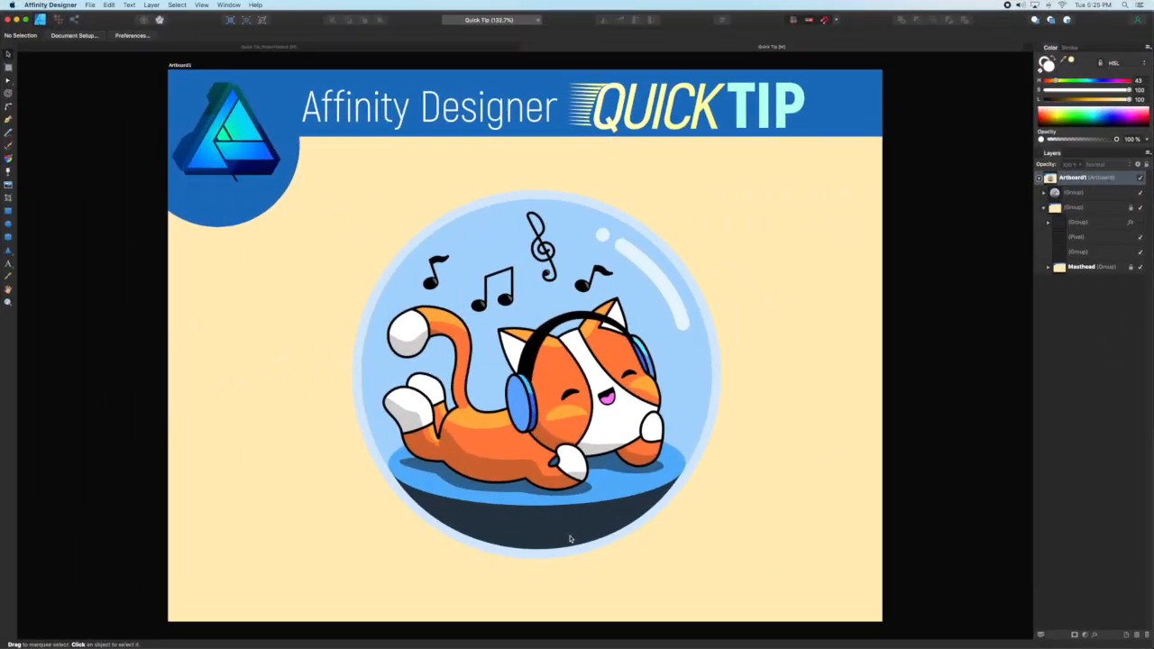
mouse_move(570, 500)
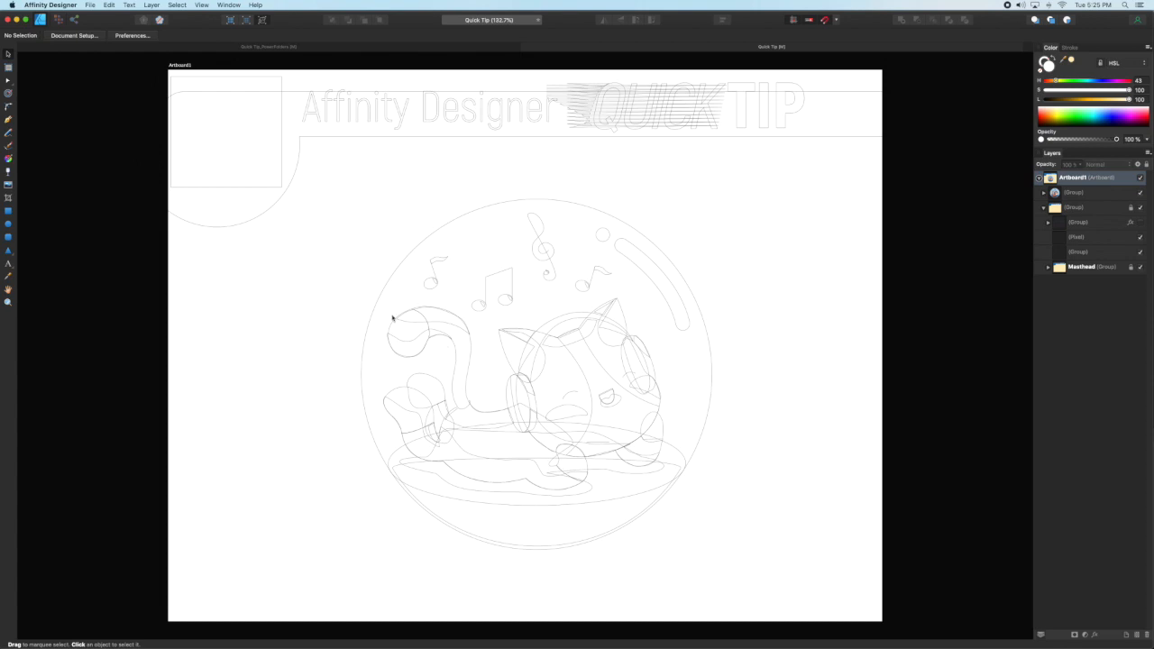
mouse_move(428, 404)
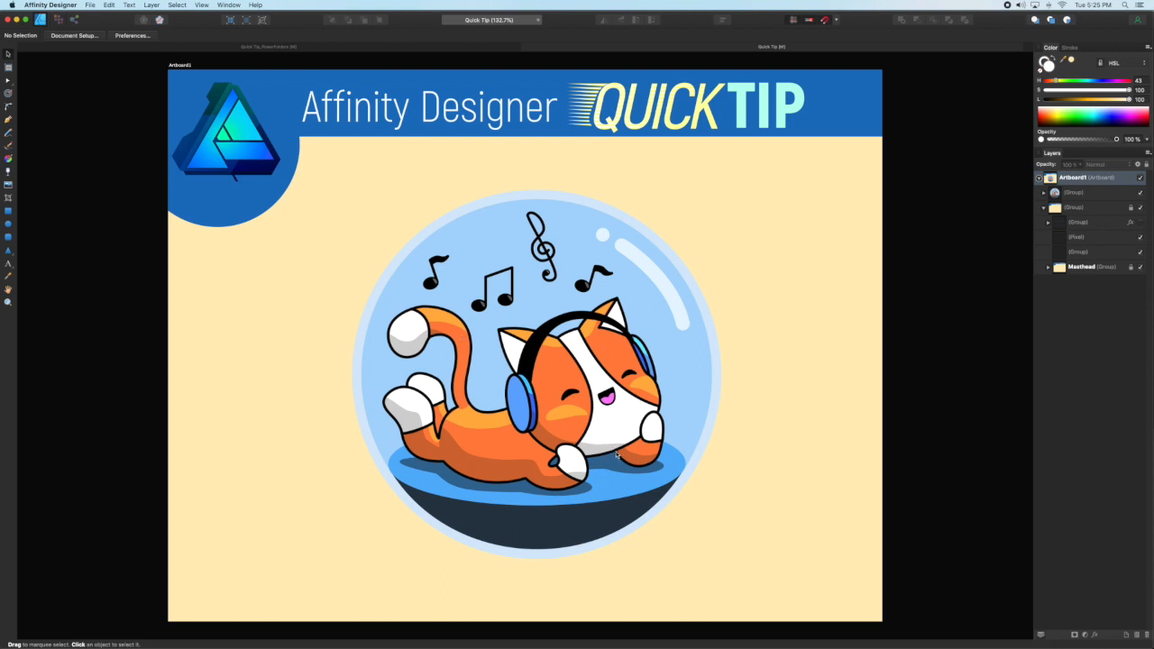
mouse_move(639, 459)
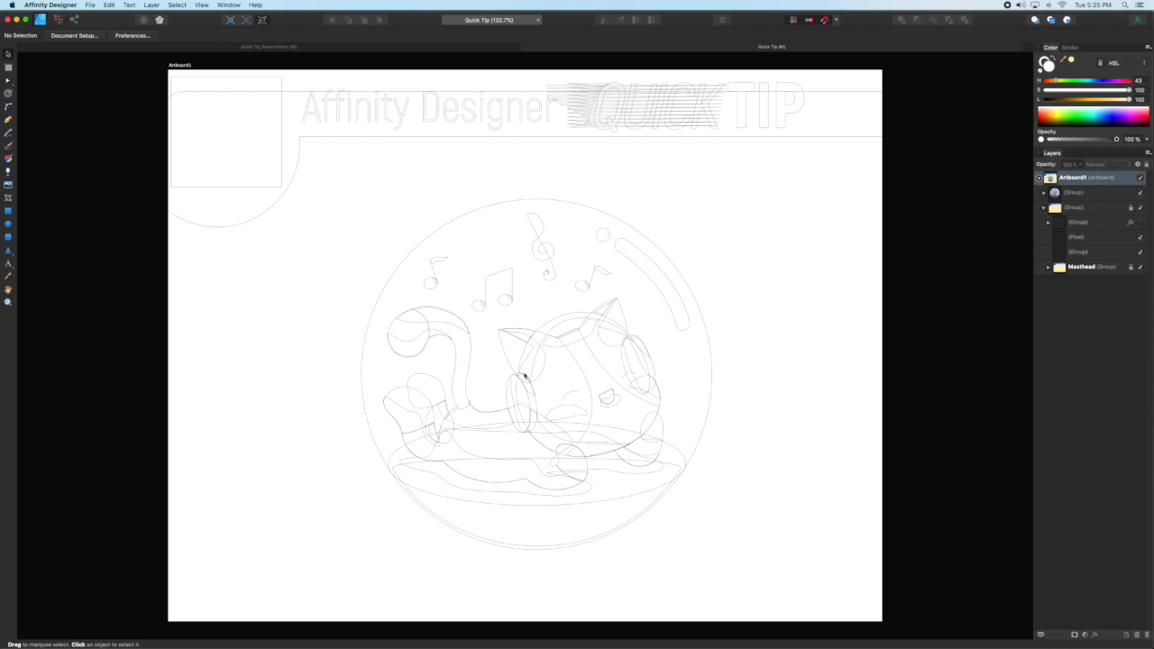
mouse_move(458, 319)
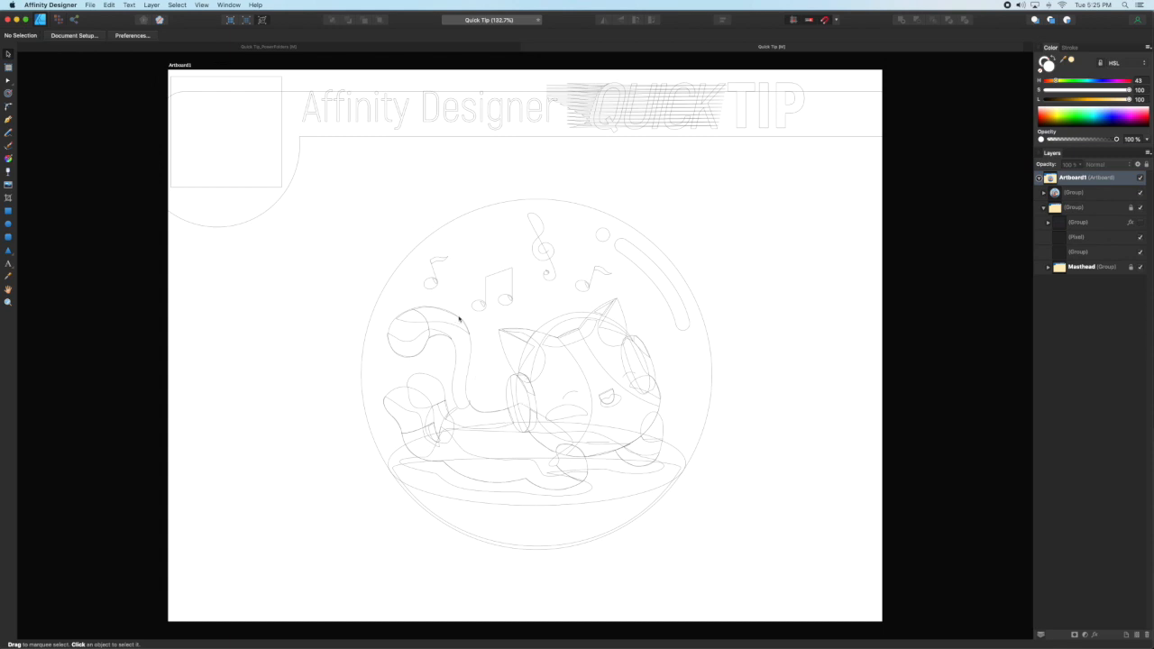